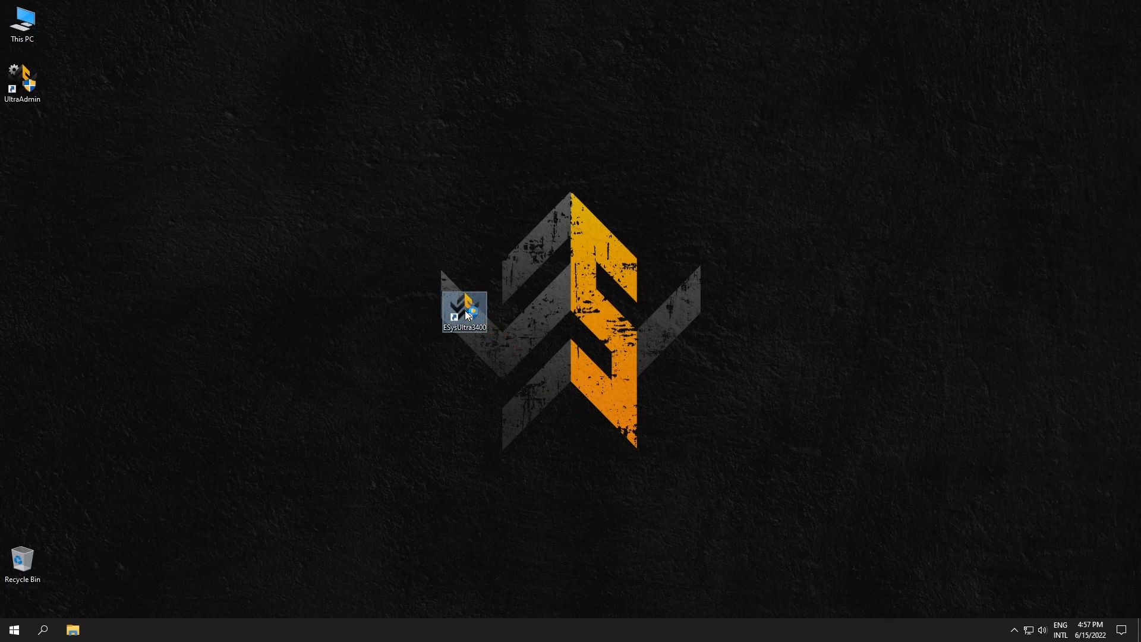
# Launch E-SysUltra from the ESysUltra3400 desktop shortcut
pyautogui.doubleClick(464, 309)
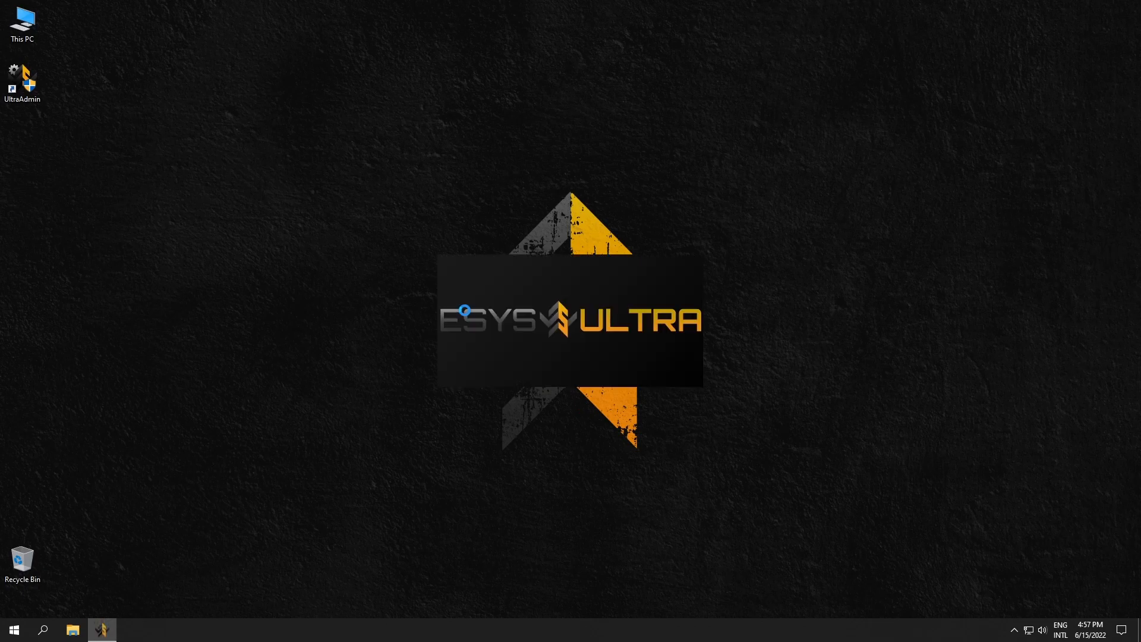
pyautogui.moveTo(825, 331)
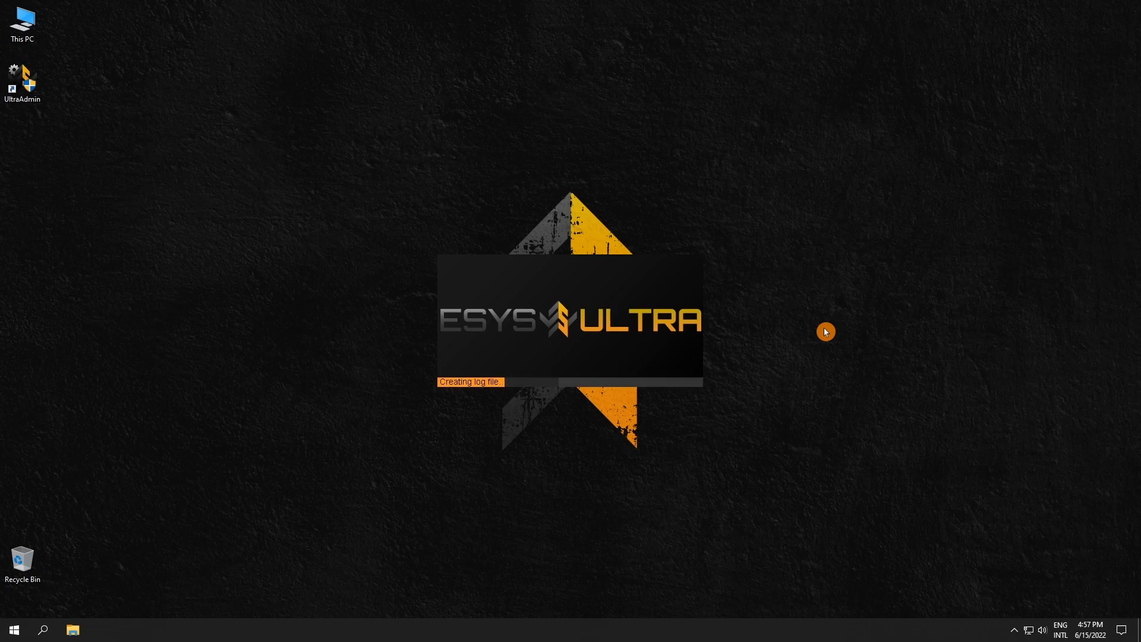
pyautogui.moveTo(826, 336)
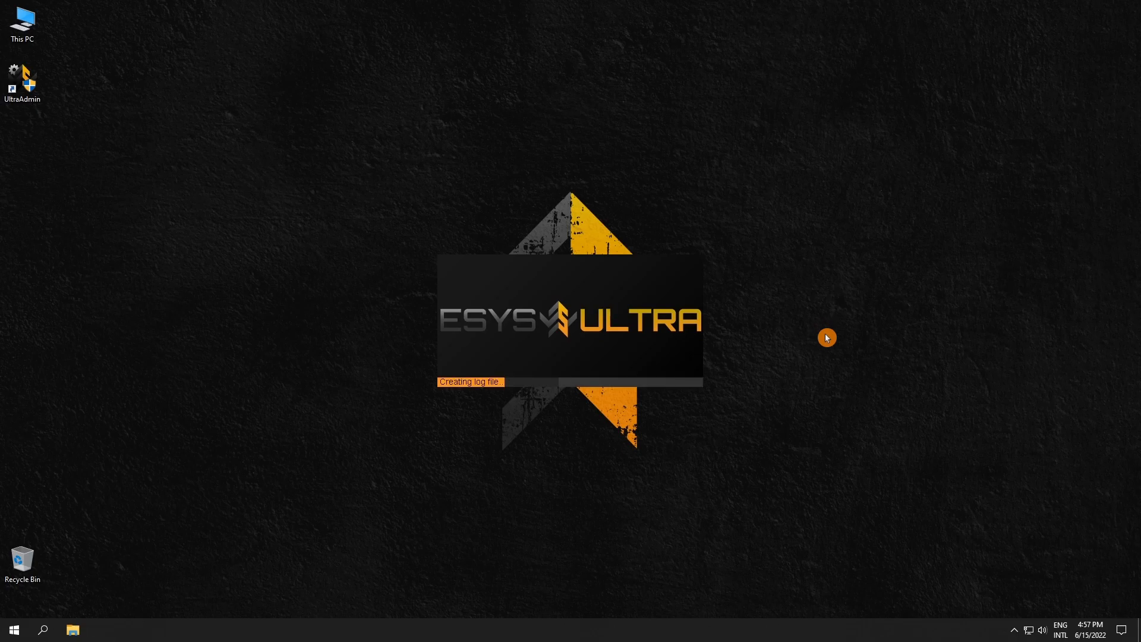
pyautogui.moveTo(806, 318)
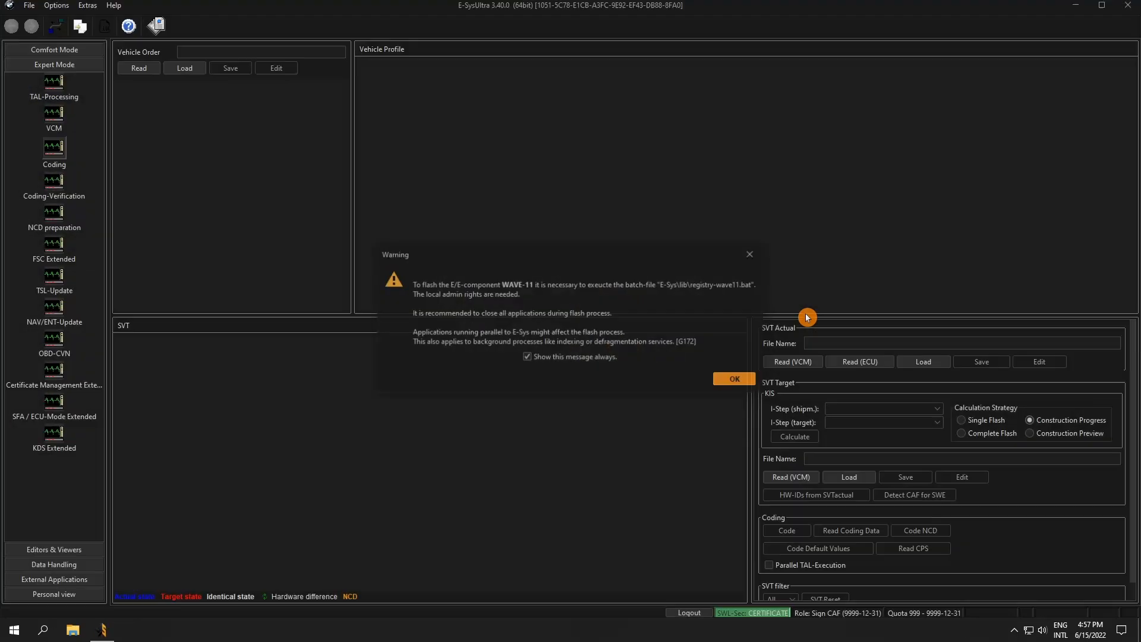
# Acknowledge the flash-process warning with OK
pyautogui.click(733, 378)
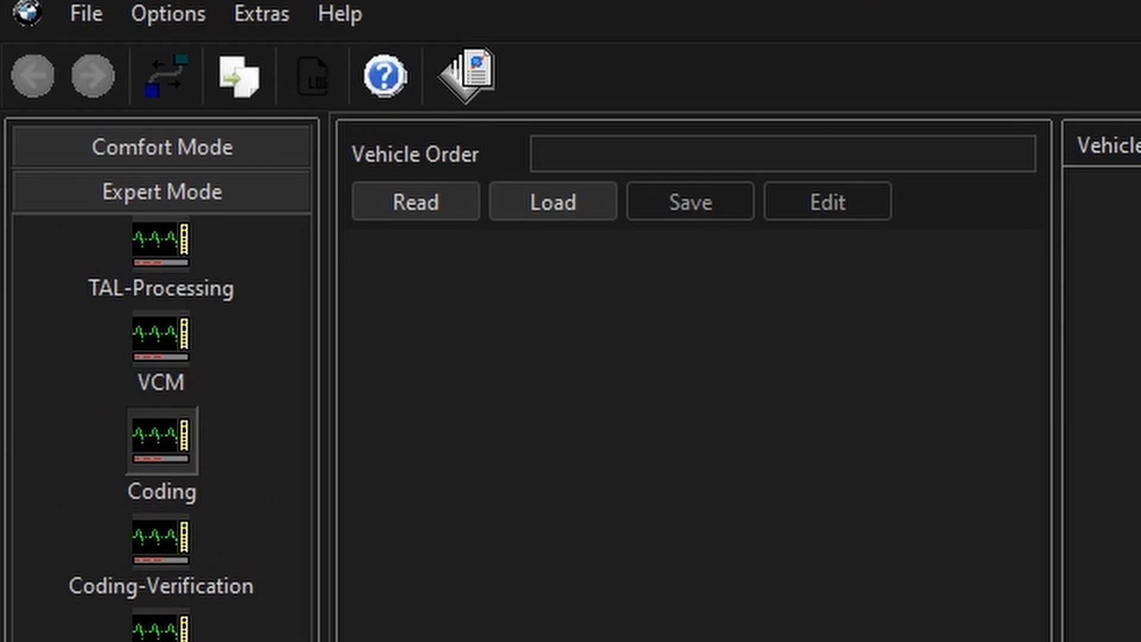
pyautogui.moveTo(471, 75)
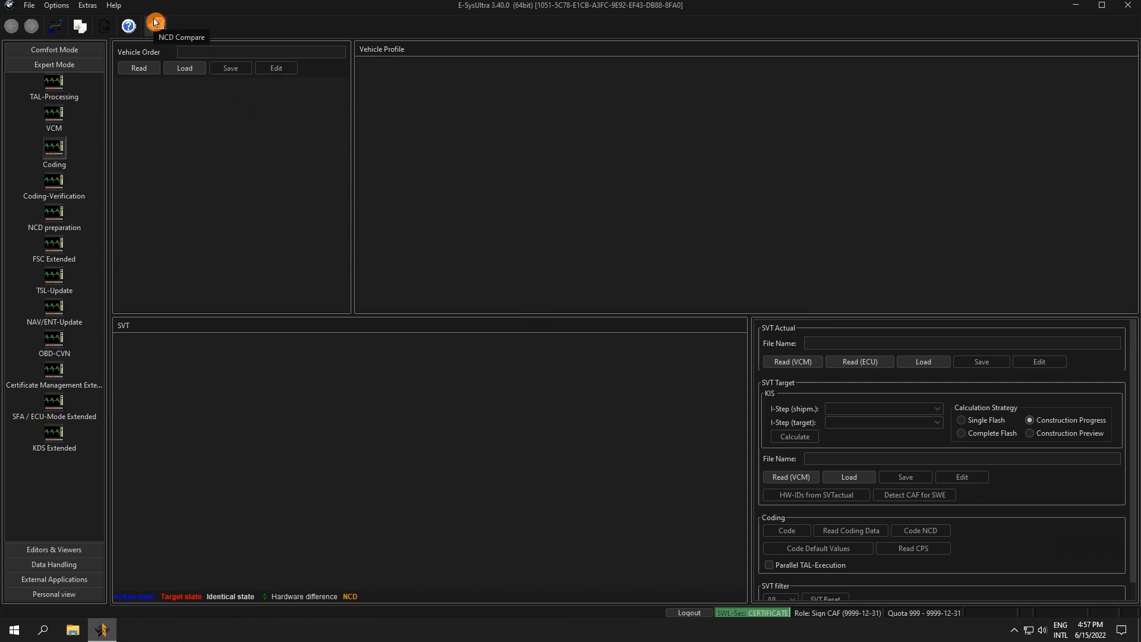
# Load CAFD_0000000F_005_025_058.ncd as NCD1 and its -original copy as NCD2 in NCD Compare
pyautogui.click(155, 25)
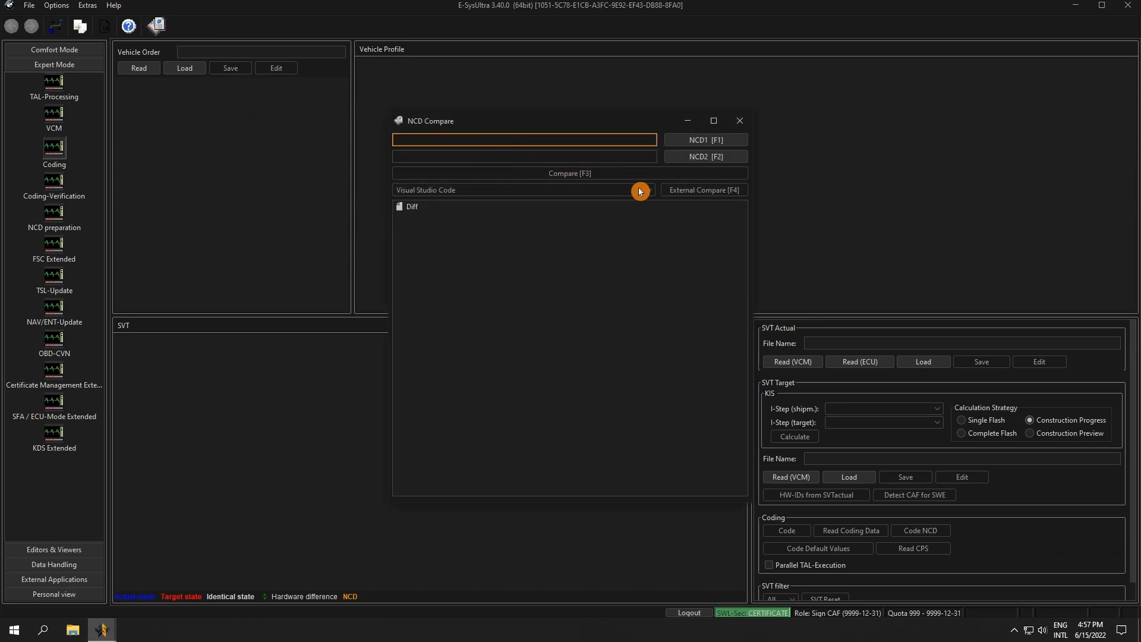
pyautogui.moveTo(761, 136)
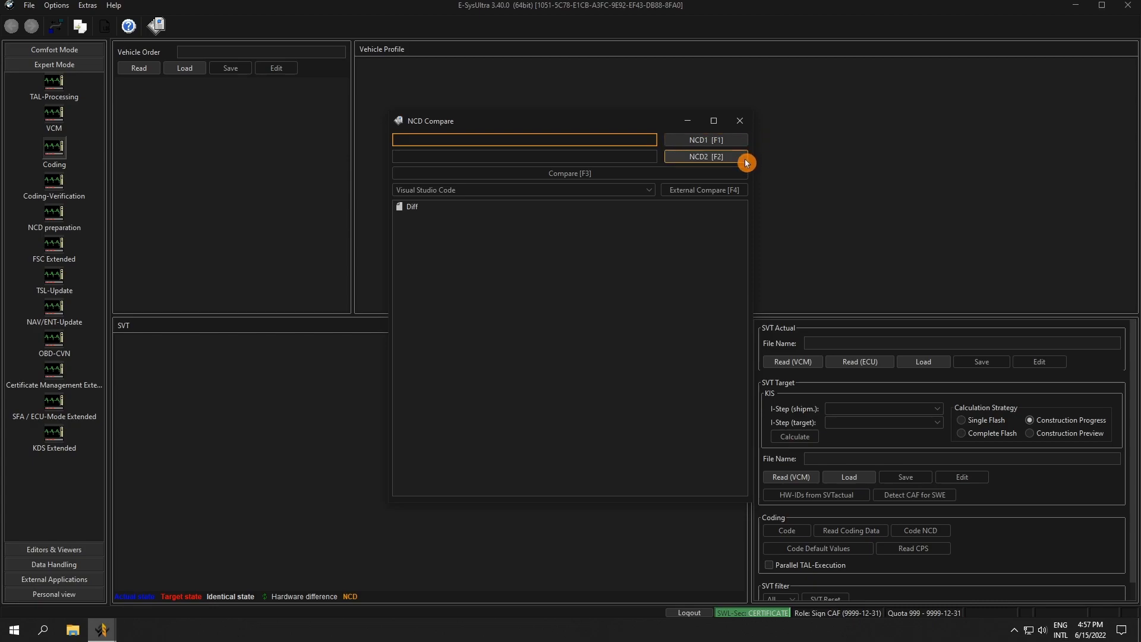
pyautogui.click(704, 157)
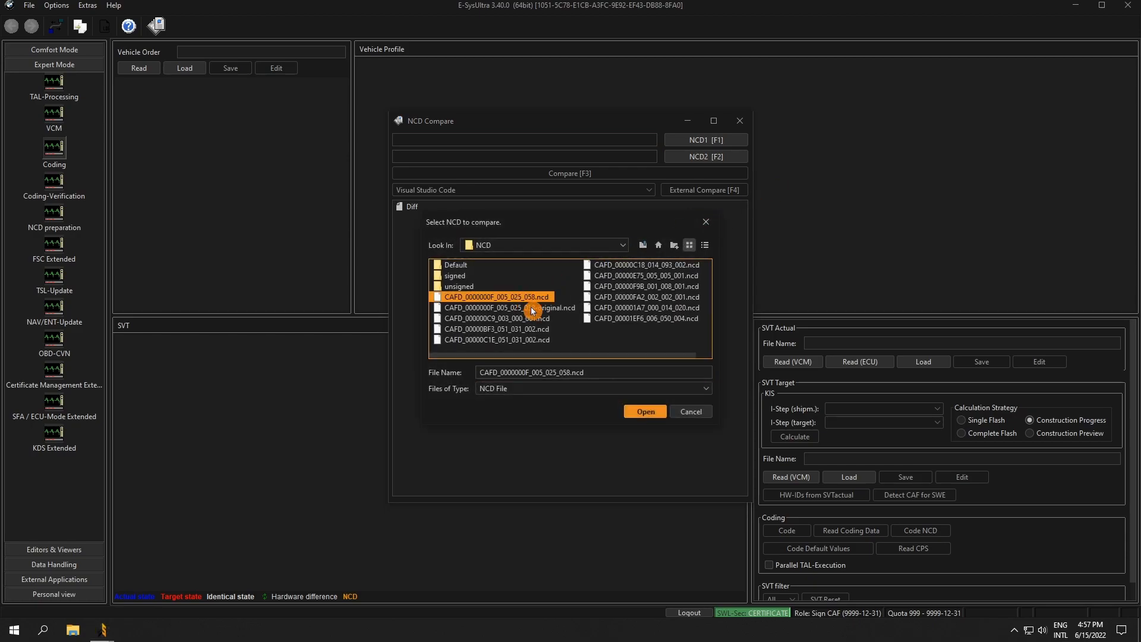
pyautogui.click(644, 411)
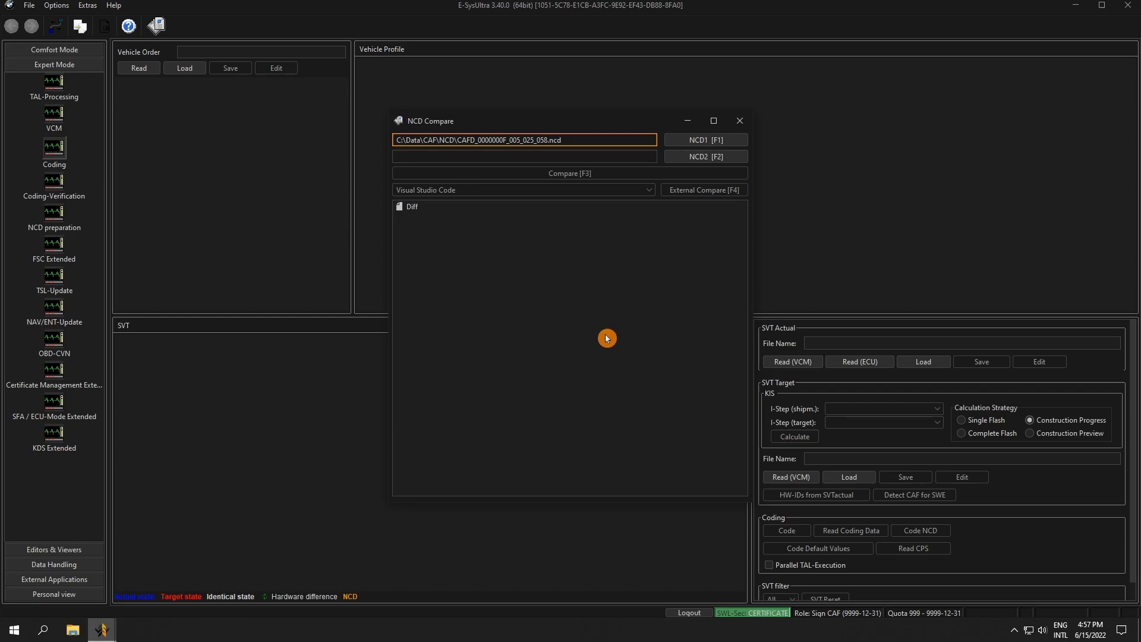
pyautogui.click(702, 157)
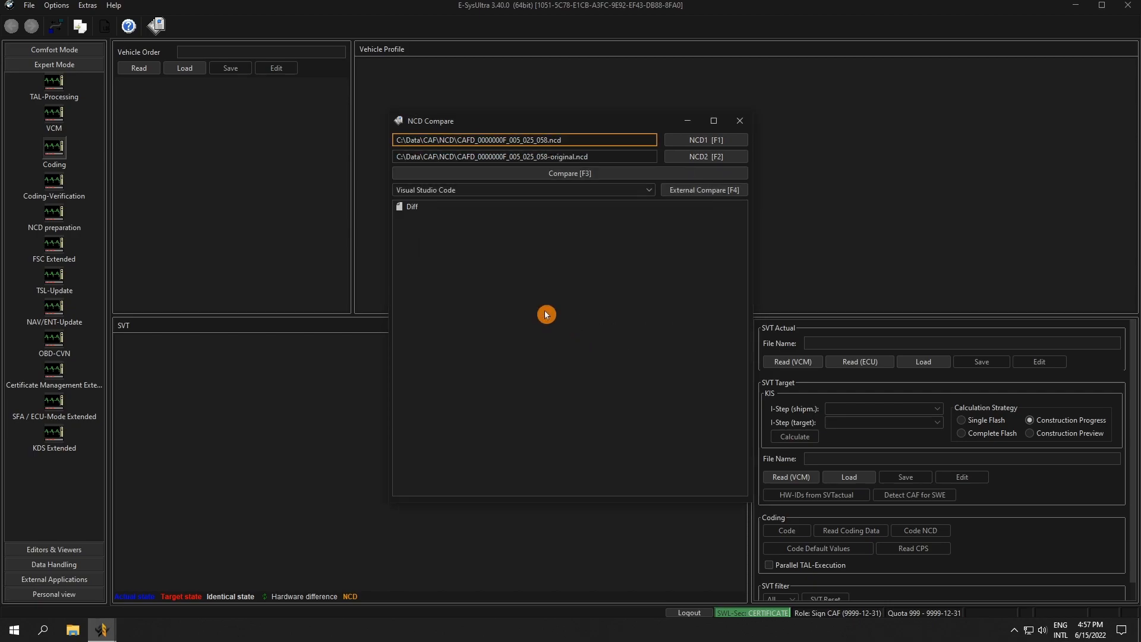
pyautogui.moveTo(598, 309)
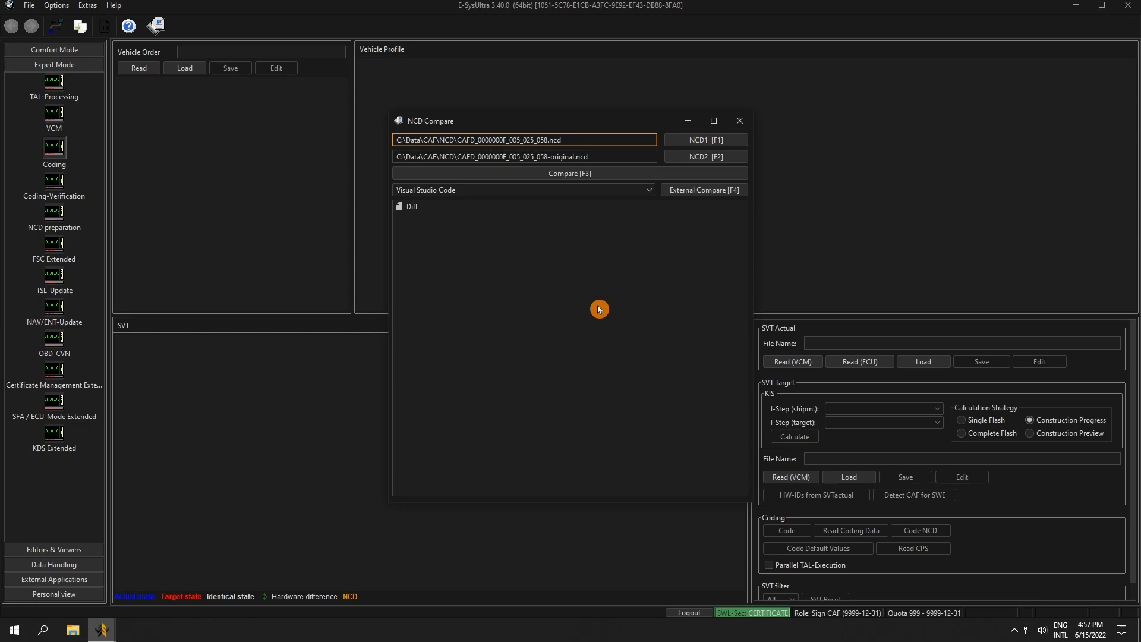
# Run Compare to list KOMFORTSCHLIESSUNG_PA and PANIC_ENABLED differences, try WinMerge, then choose Notepad++
pyautogui.click(569, 174)
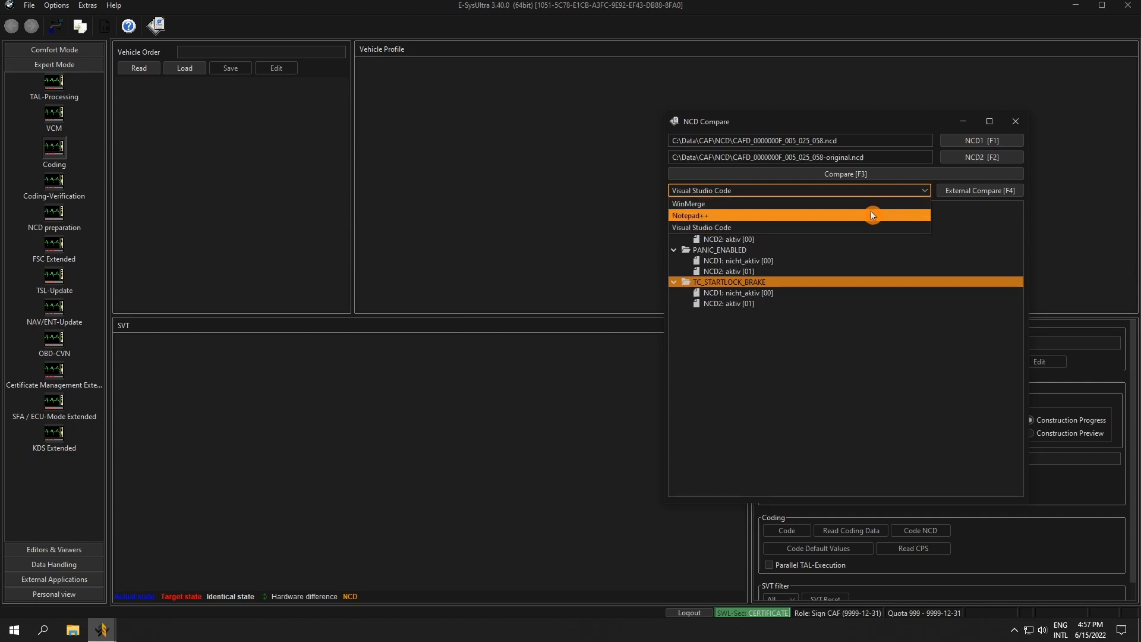
pyautogui.click(688, 203)
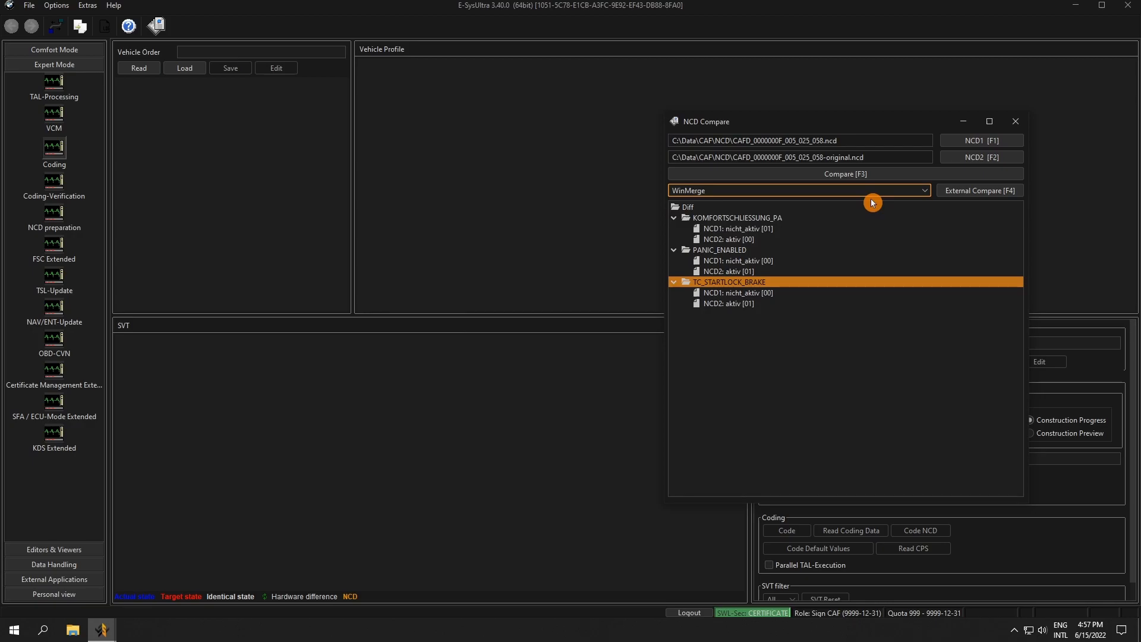
pyautogui.moveTo(979, 191)
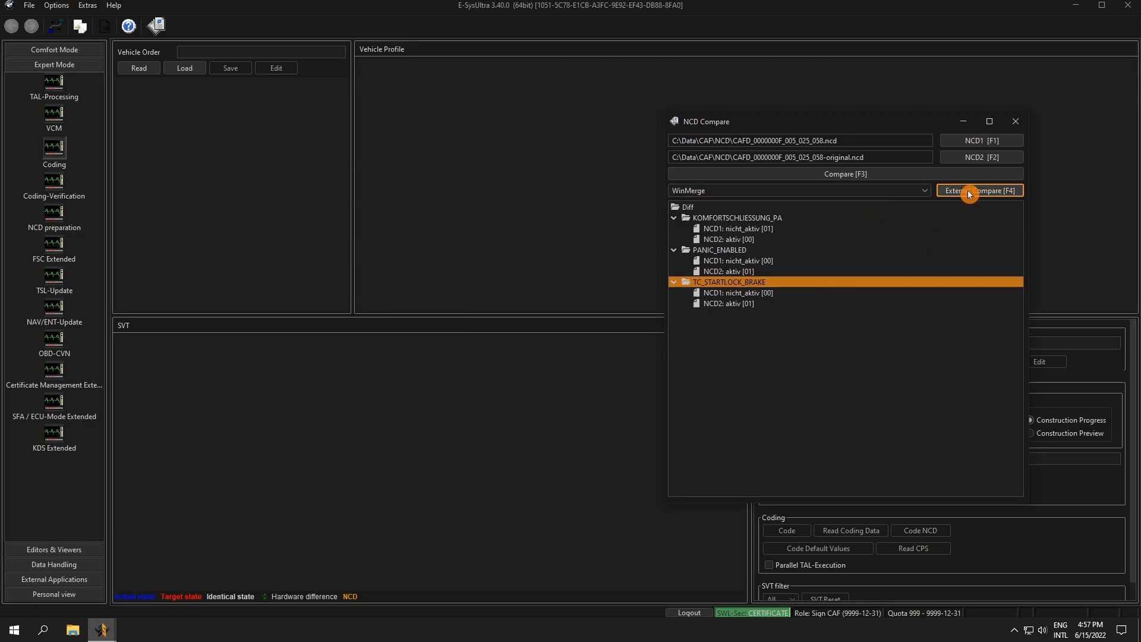
pyautogui.click(978, 191)
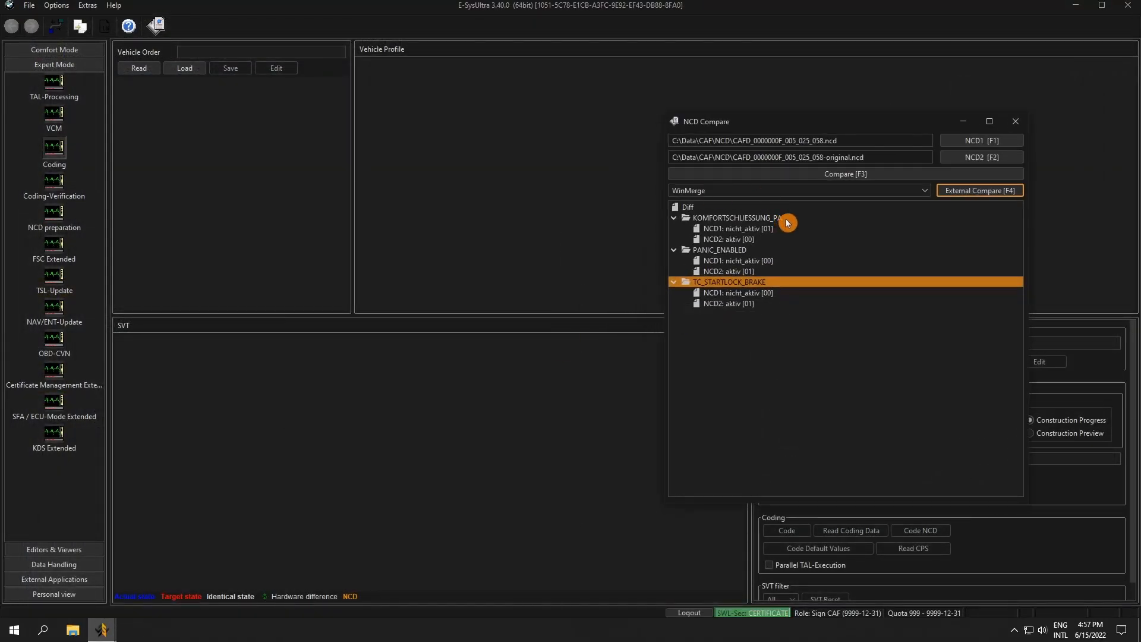
pyautogui.click(798, 191)
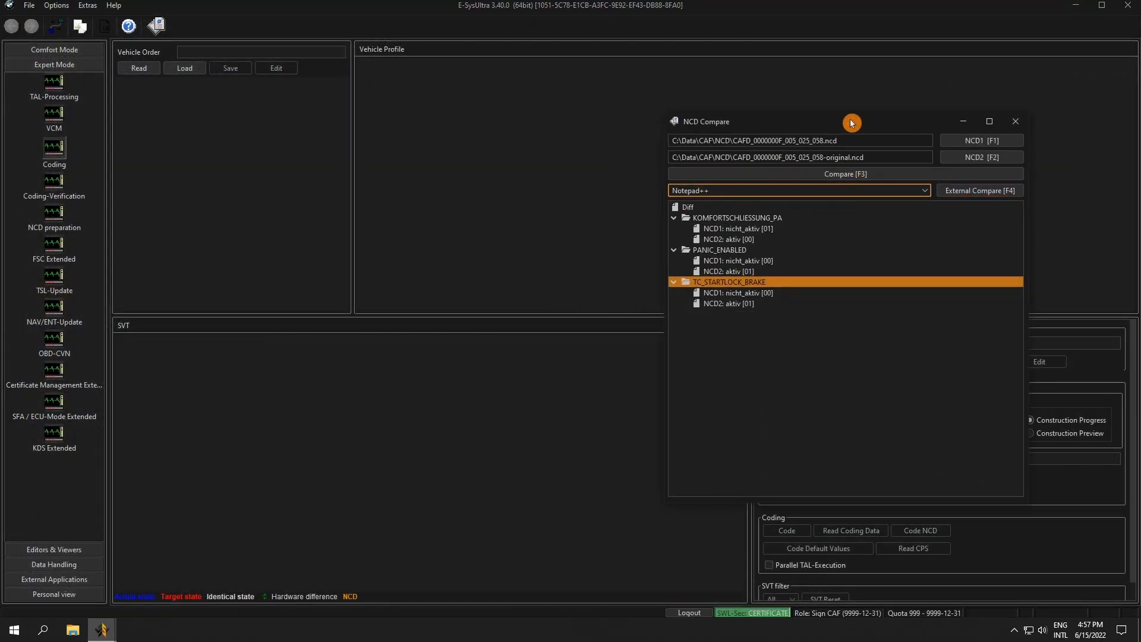
# Review the differing NCD entries in the Notepad++ compare view
pyautogui.click(843, 173)
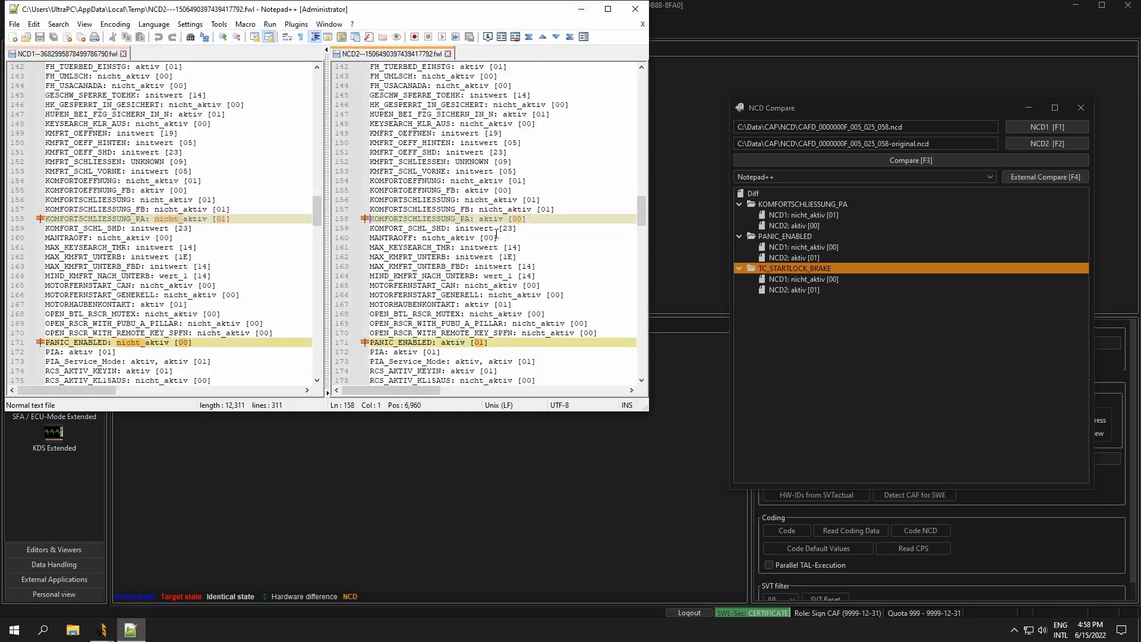
pyautogui.scroll(-3)
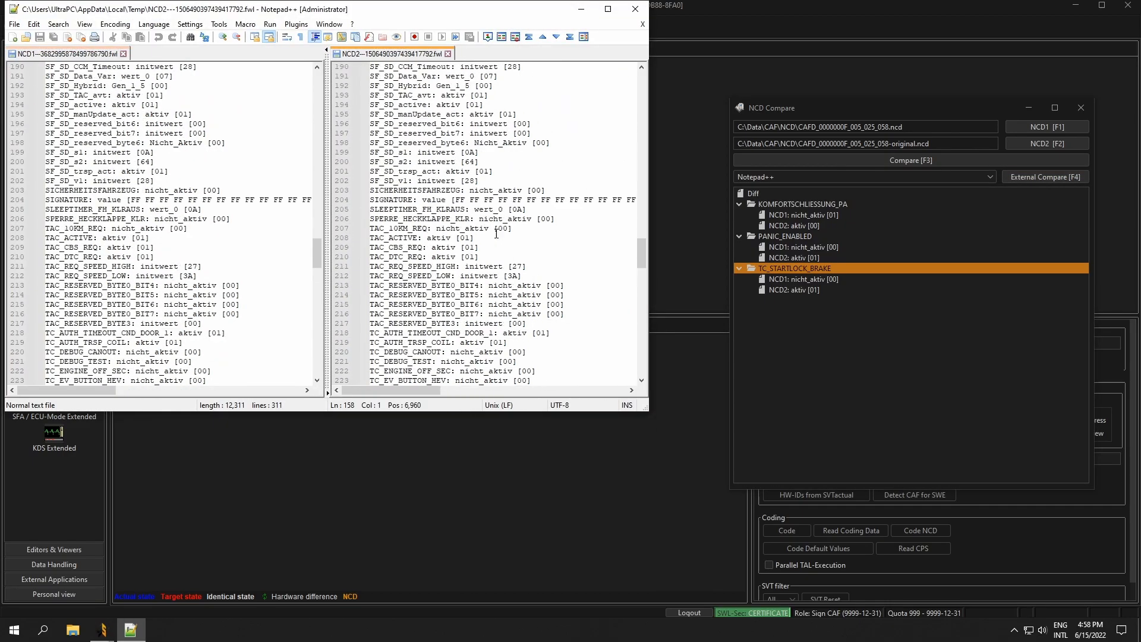
pyautogui.scroll(3)
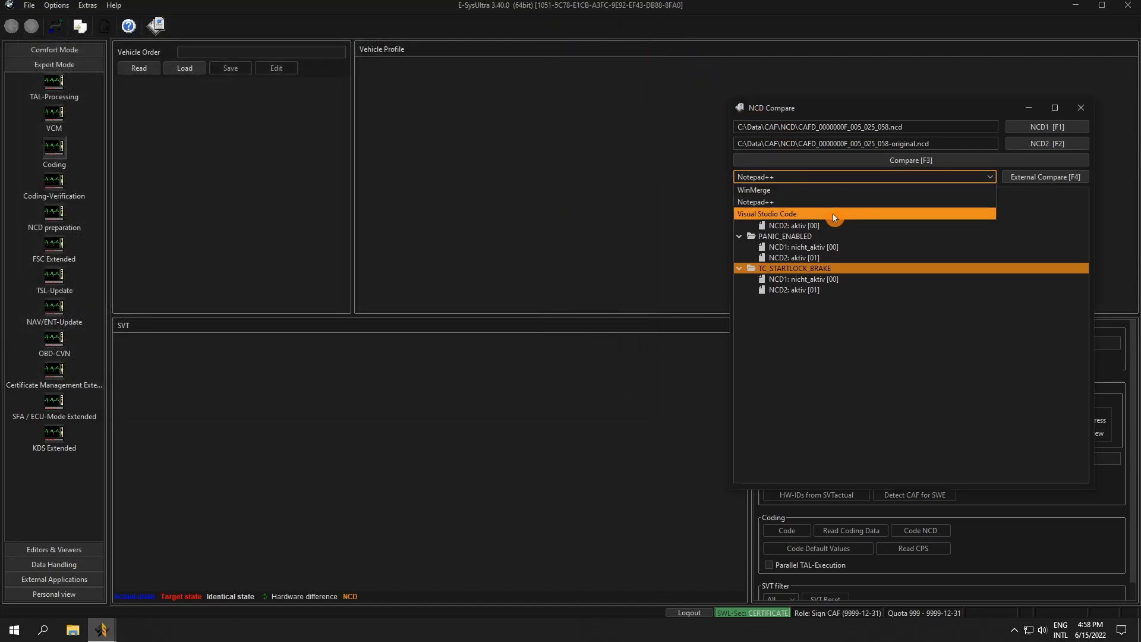
# Diff the two NCD files side by side in Visual Studio Code
pyautogui.click(766, 212)
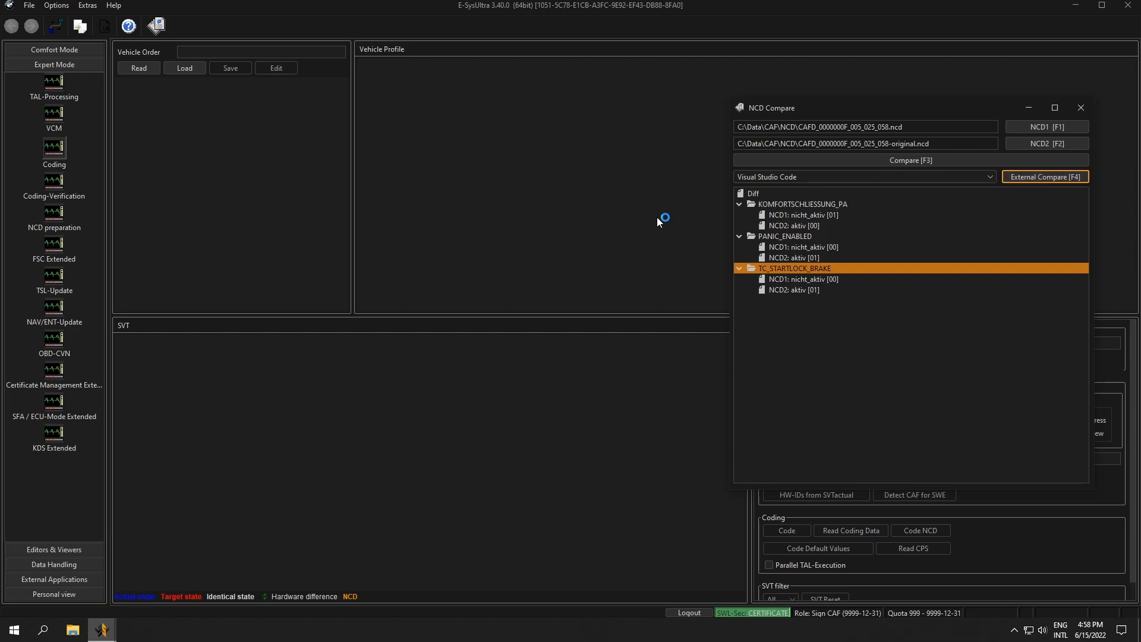
pyautogui.click(1045, 176)
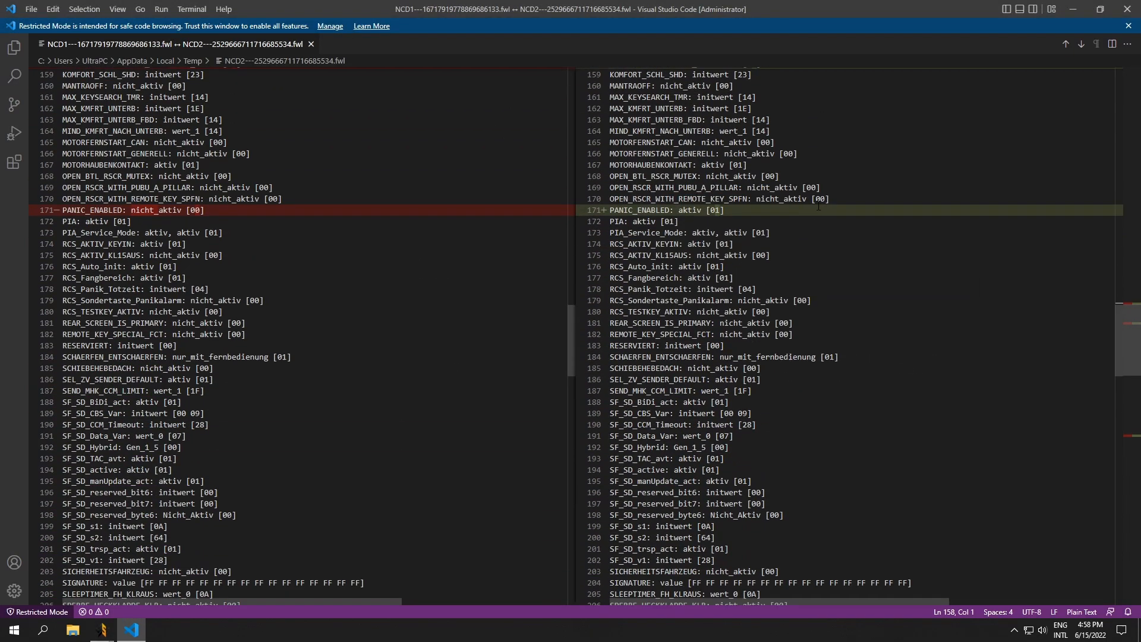
pyautogui.scroll(-3)
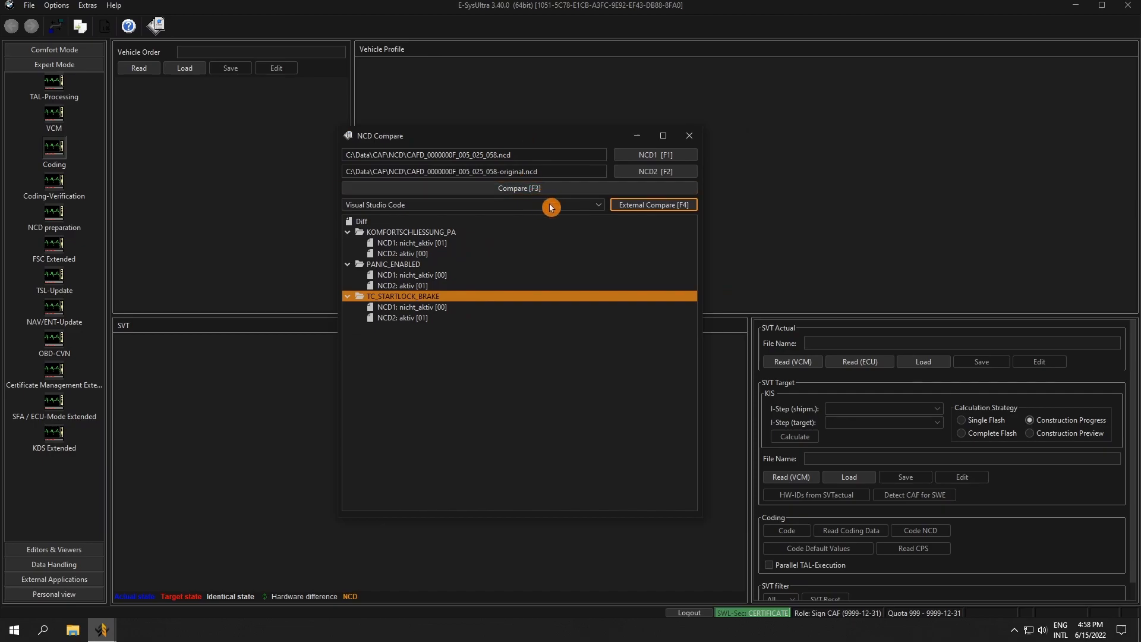
# Close NCD Compare and show the Editors & Viewers section
pyautogui.click(689, 135)
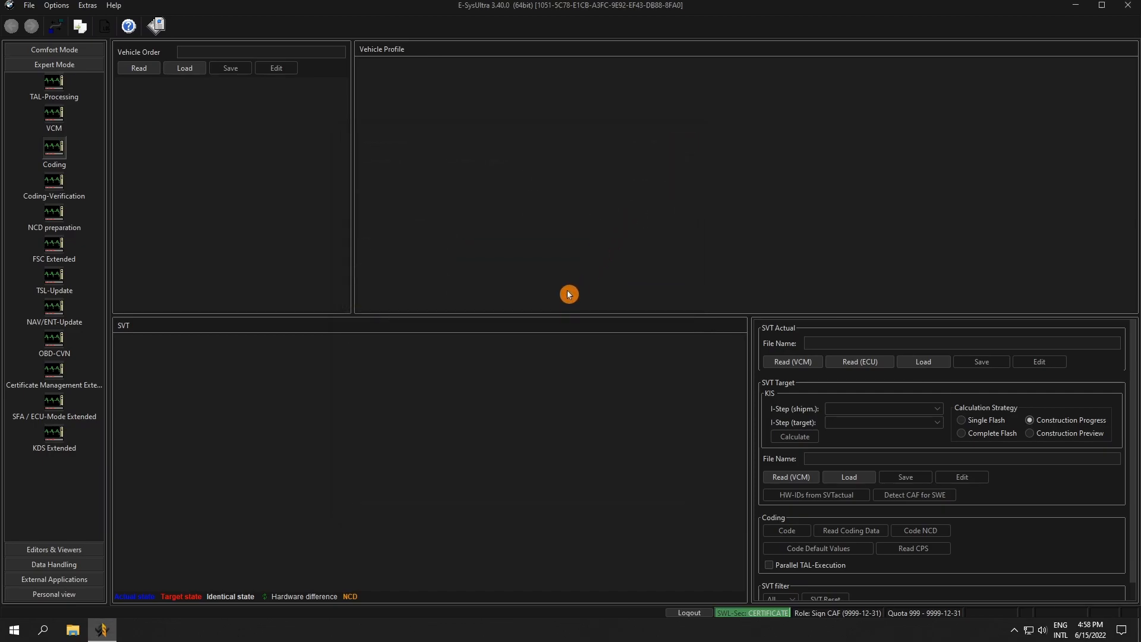
pyautogui.click(54, 550)
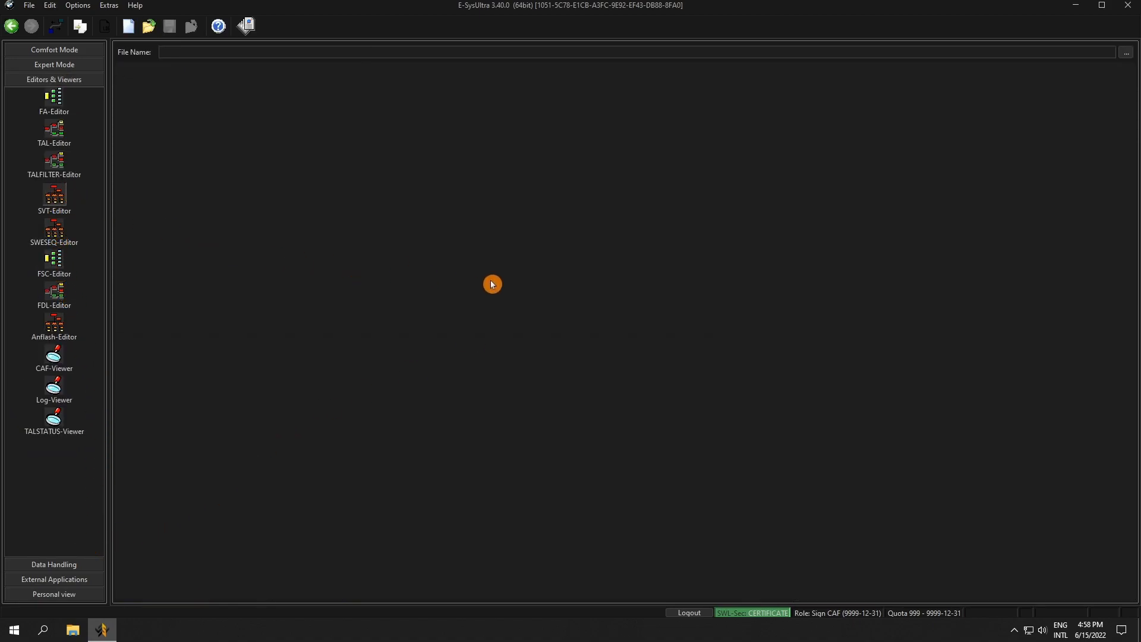
# Load F10 Current.ist in SVT-Editor and delete ECUs HKFM_LS 6B through JBBF 0
pyautogui.click(147, 26)
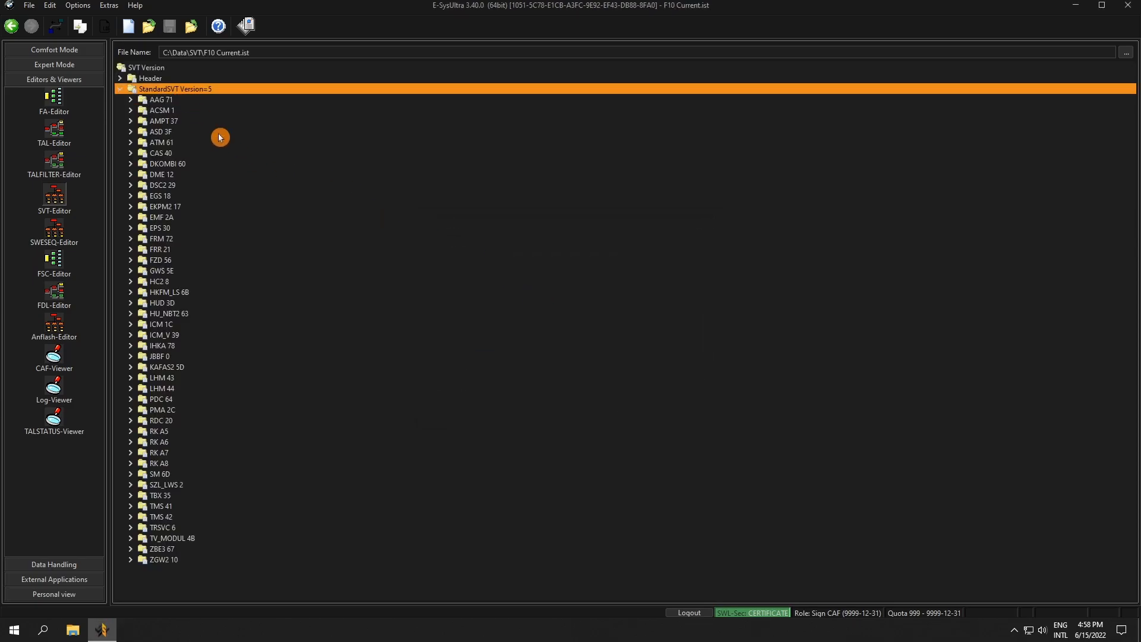
pyautogui.moveTo(170, 299)
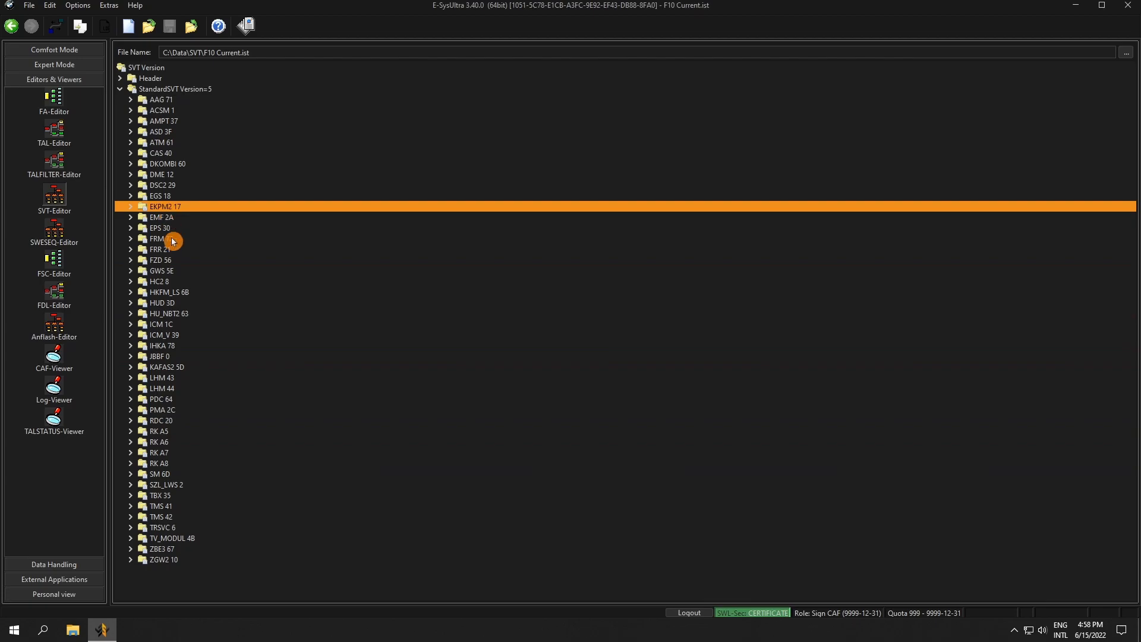
pyautogui.click(167, 293)
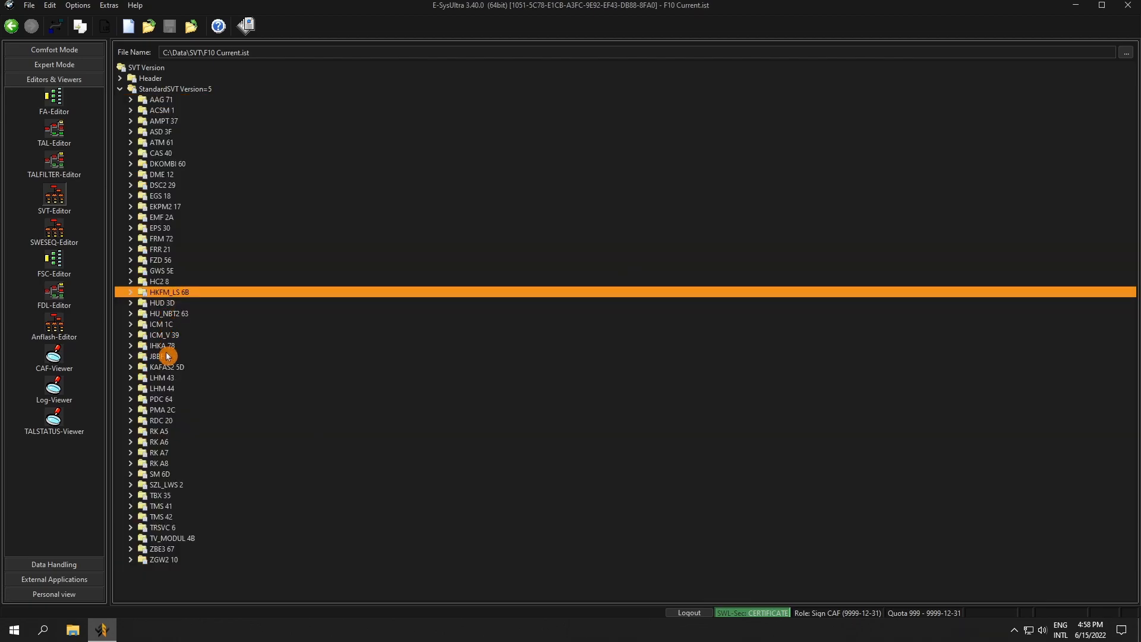
pyautogui.rightClick(168, 355)
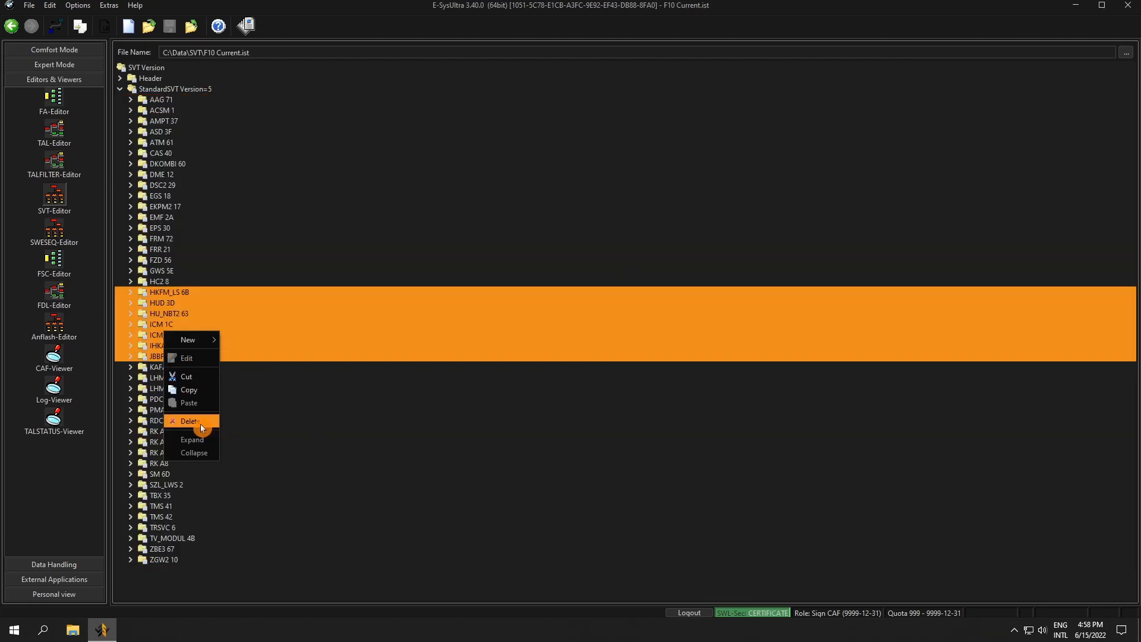
pyautogui.click(190, 421)
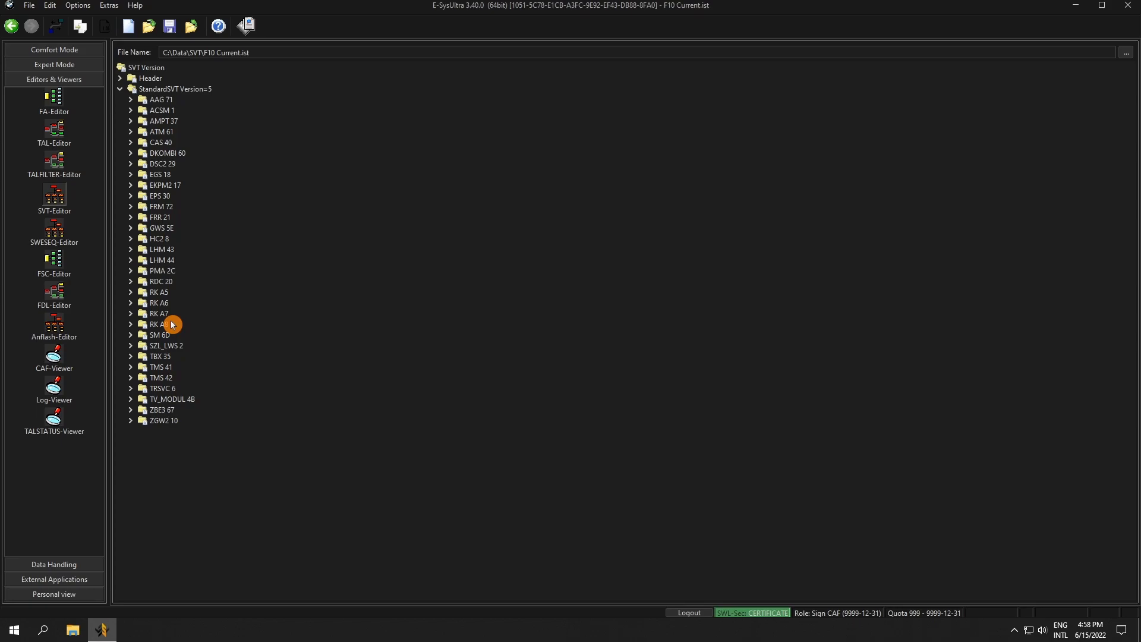
# Delete ECUs FRM 72 through ZGW2 10, leaving six entries, then exit E-SysUltra via the save prompt
pyautogui.click(163, 420)
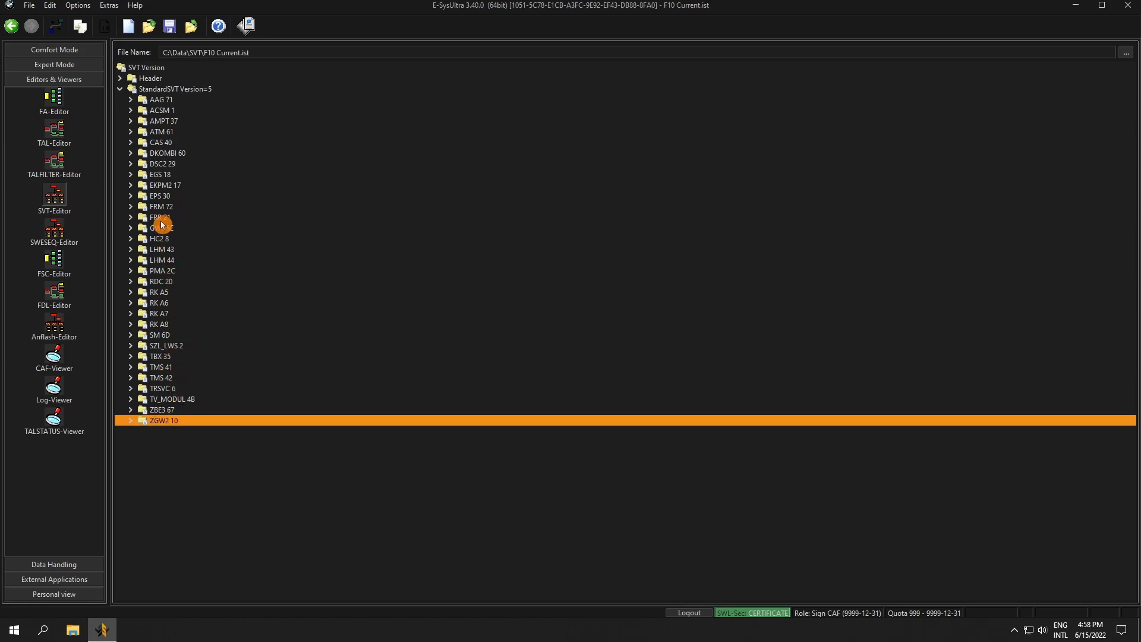
pyautogui.rightClick(162, 222)
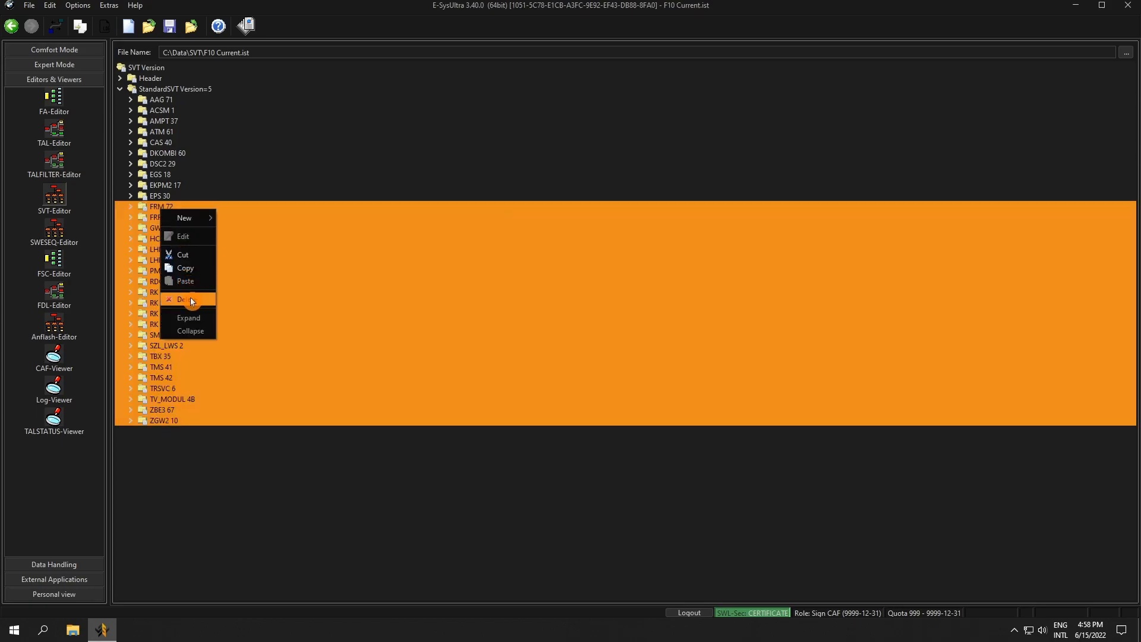
pyautogui.rightClick(161, 131)
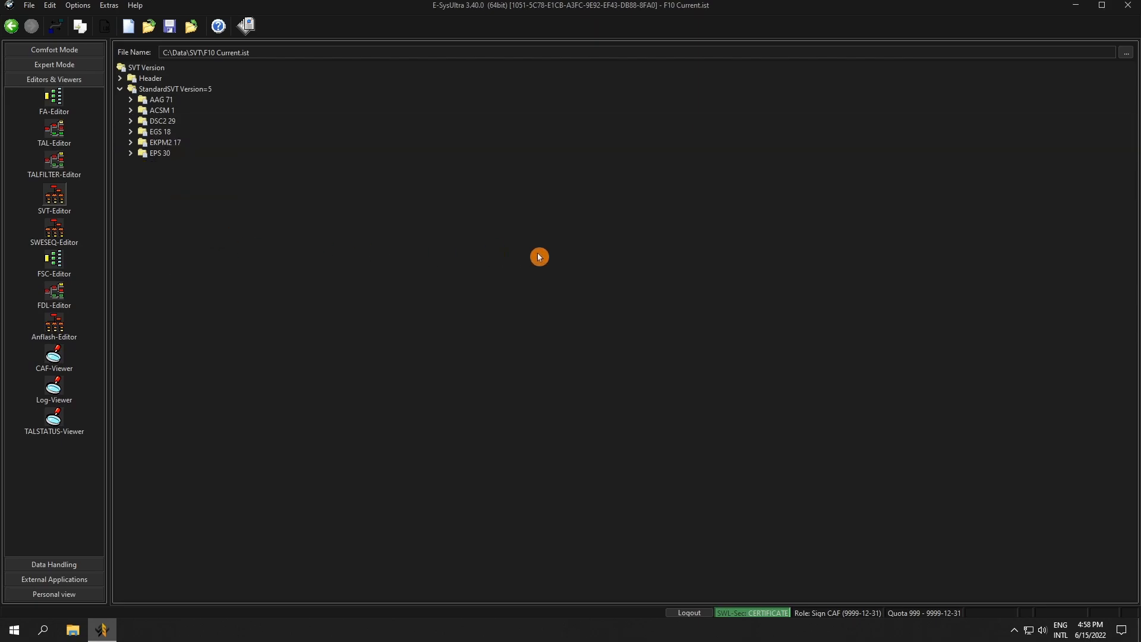
pyautogui.moveTo(754, 235)
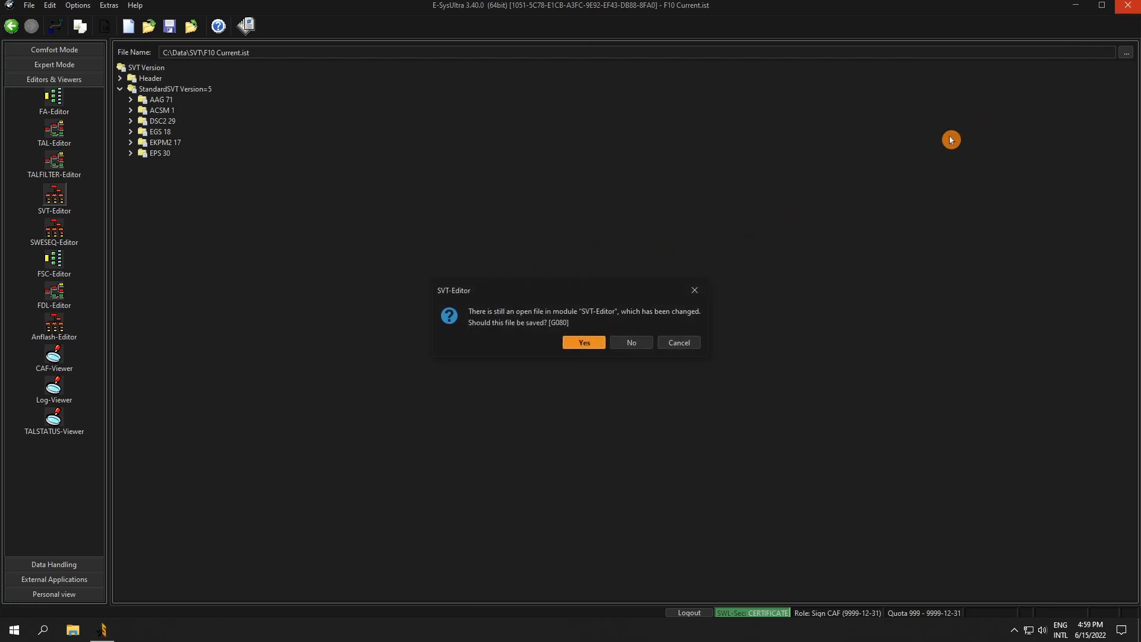
pyautogui.click(630, 342)
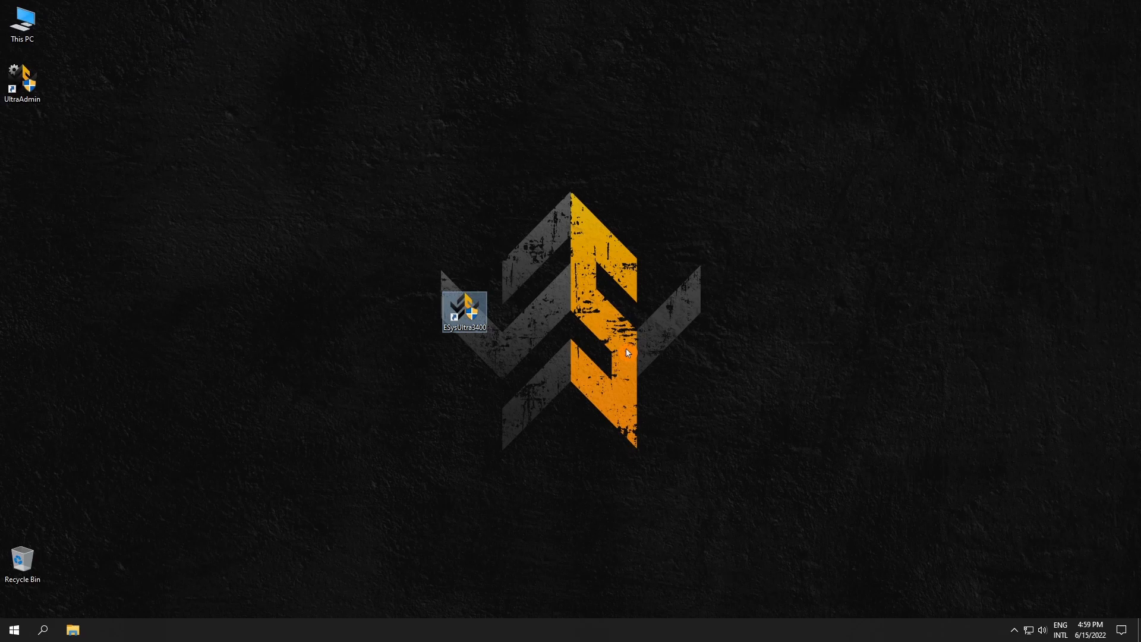